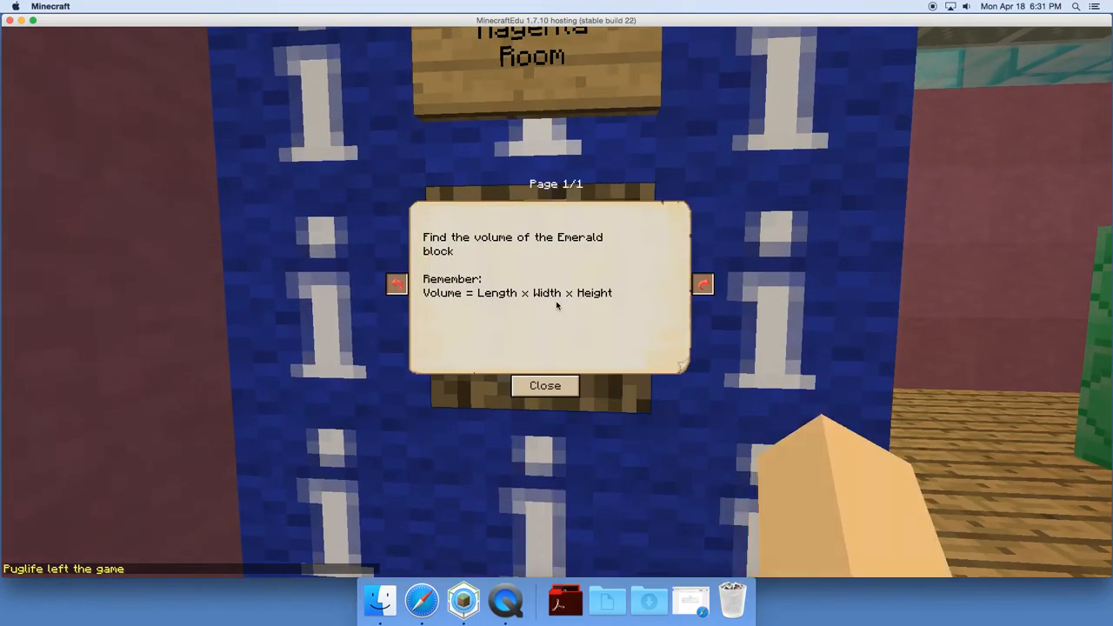
{"action": "mouse_move", "coordinate": [459, 208]}
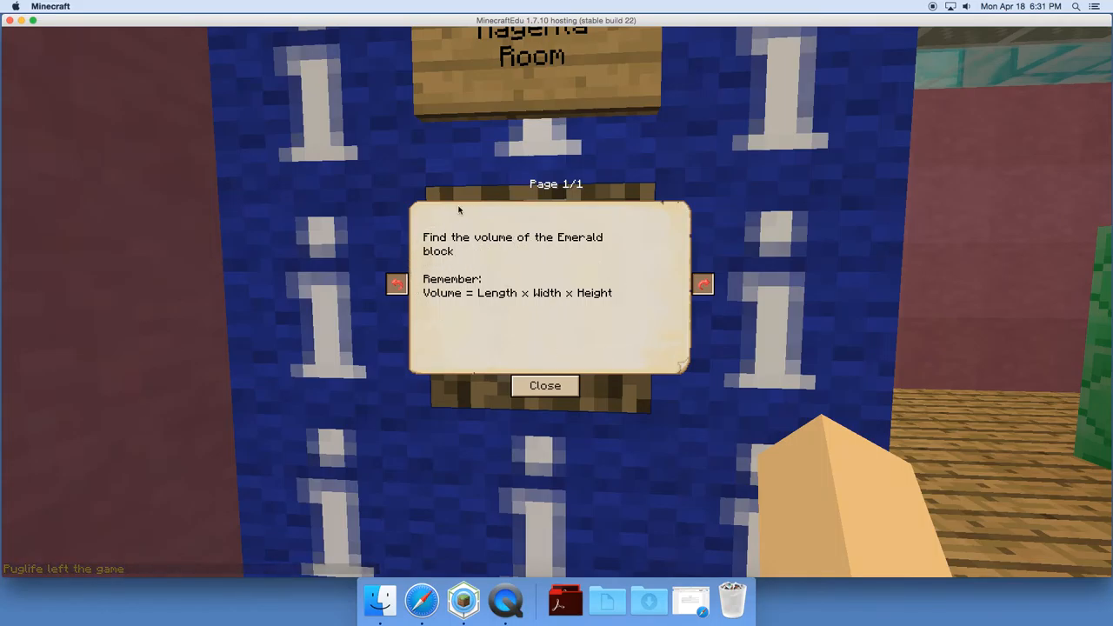
{"action": "mouse_move", "coordinate": [616, 254]}
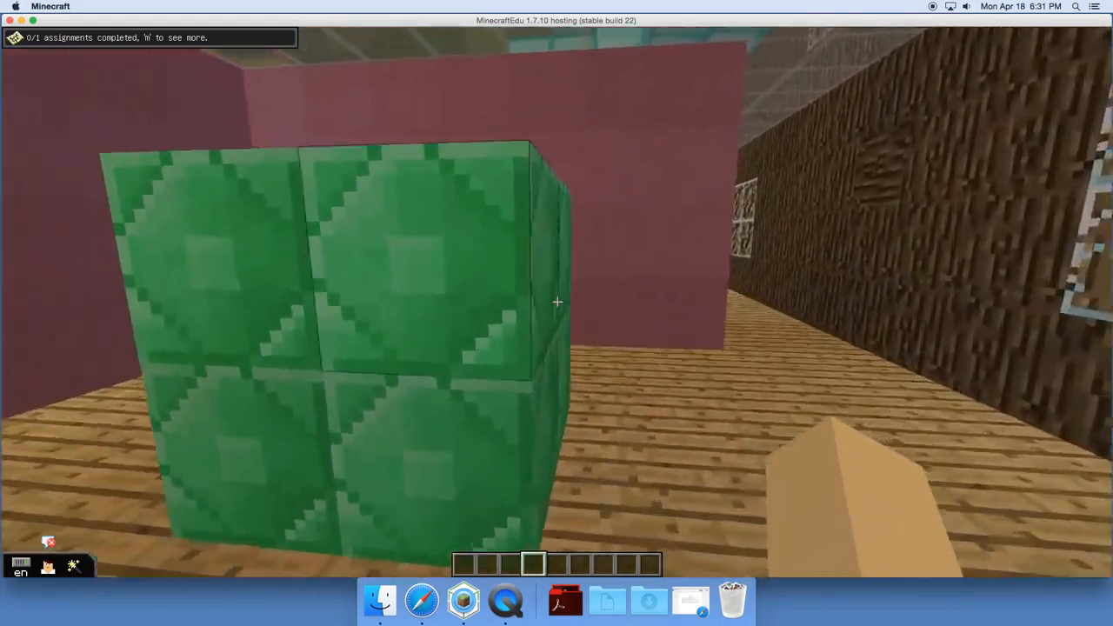
{"action": "mouse_move", "coordinate": [557, 302]}
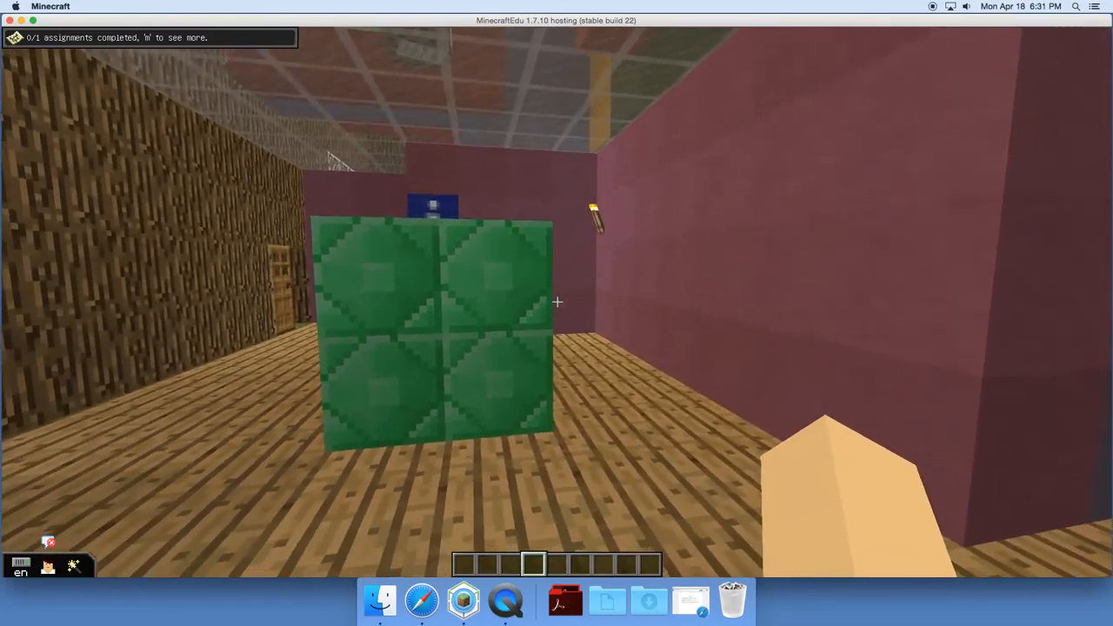
{"action": "mouse_move", "coordinate": [557, 303]}
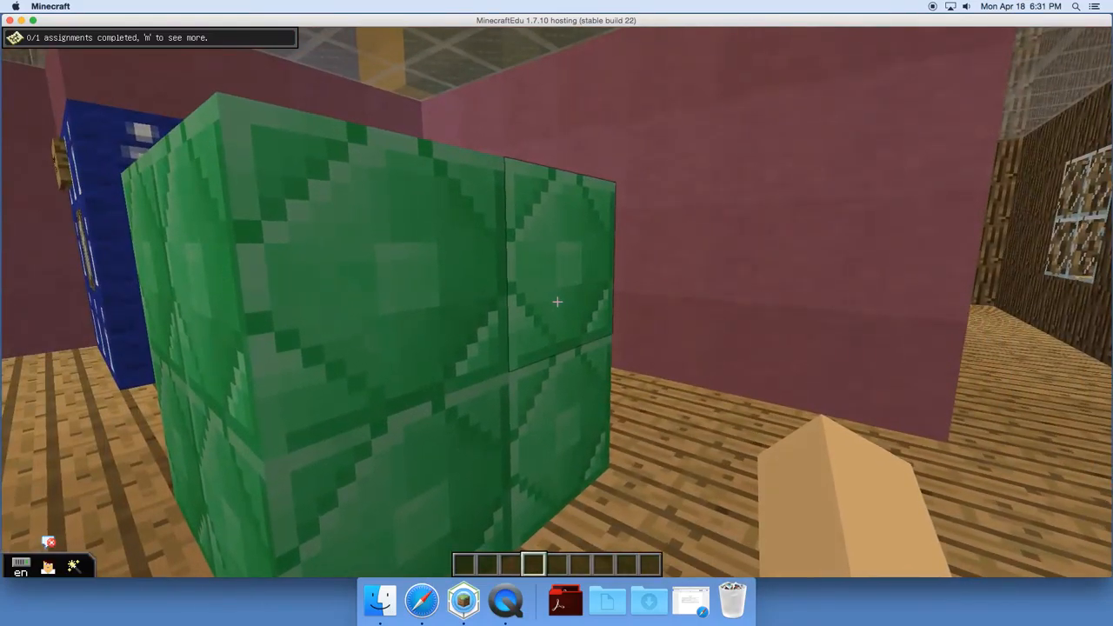
{"action": "mouse_move", "coordinate": [557, 303]}
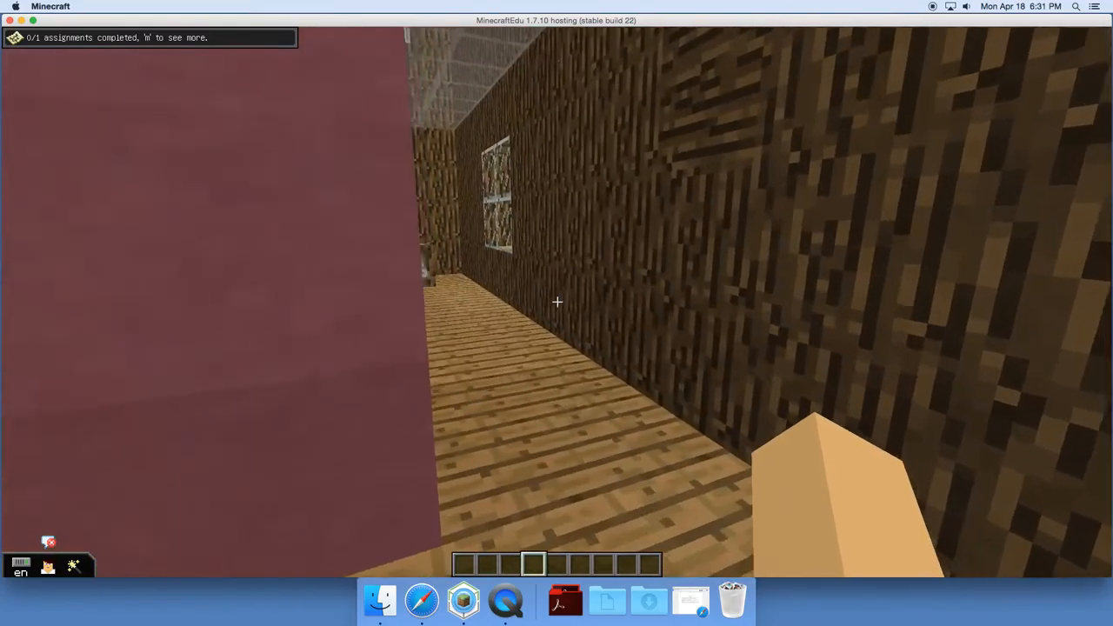
{"action": "mouse_move", "coordinate": [557, 303]}
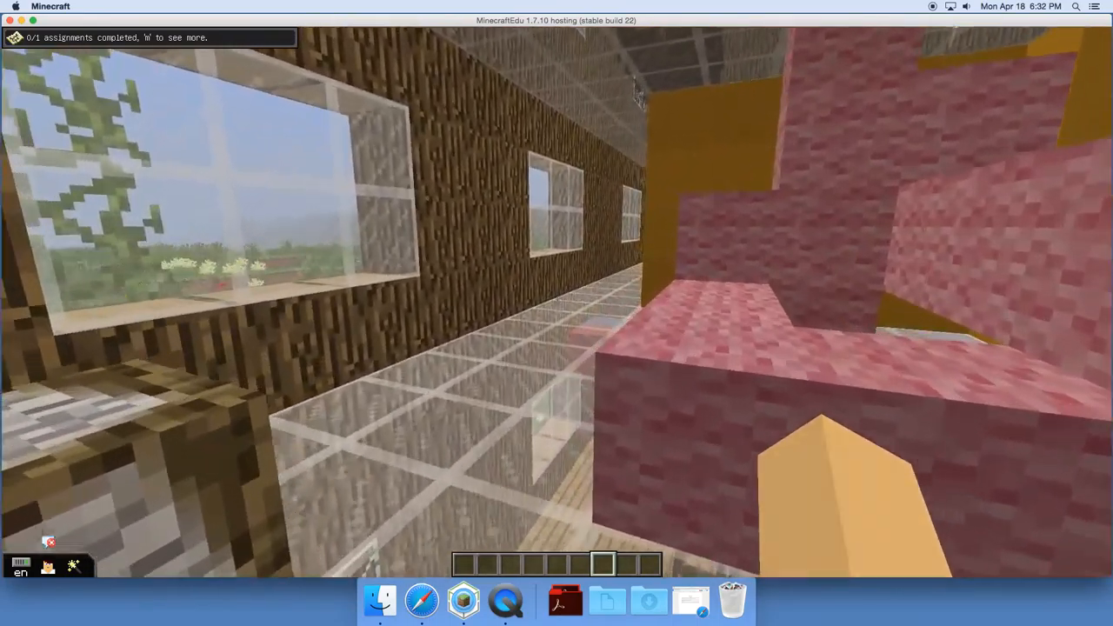
{"action": "mouse_move", "coordinate": [557, 296]}
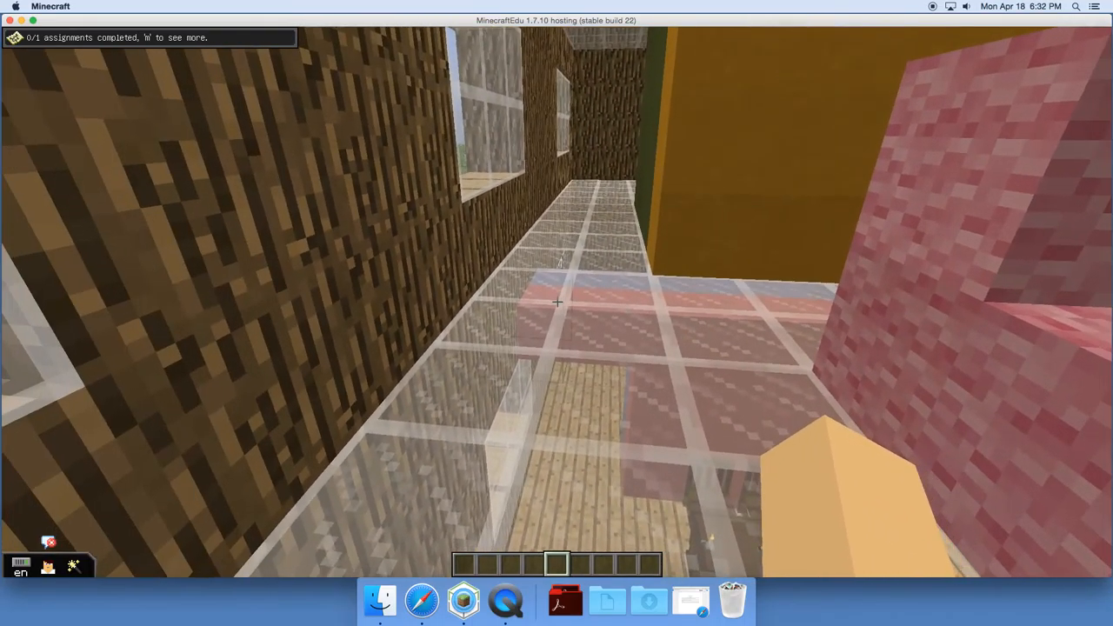
{"action": "mouse_move", "coordinate": [557, 302]}
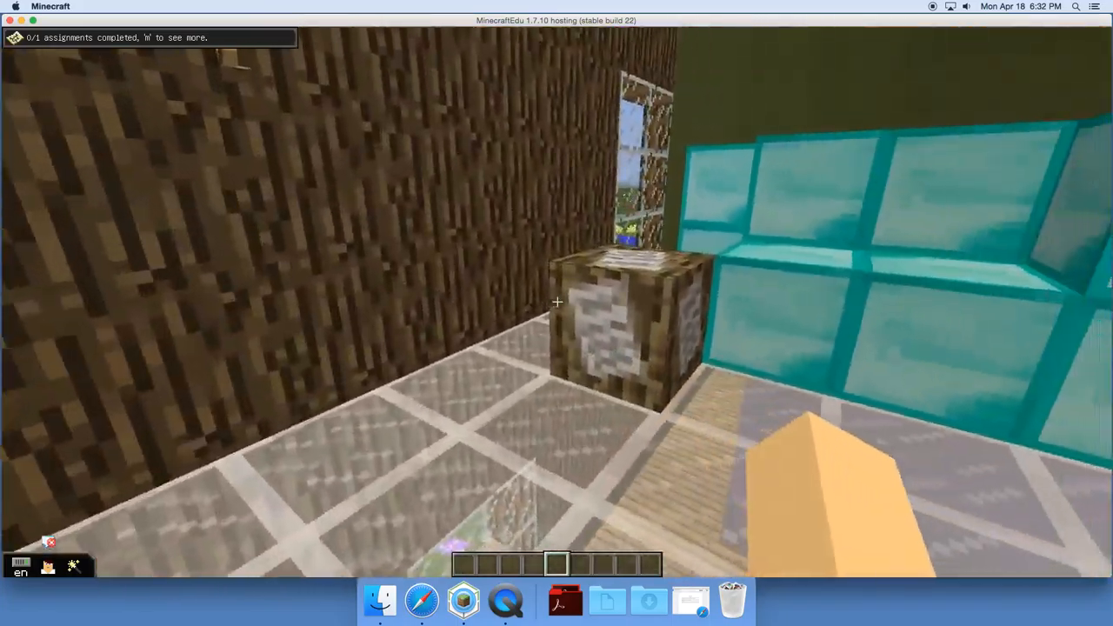
{"action": "mouse_move", "coordinate": [557, 304]}
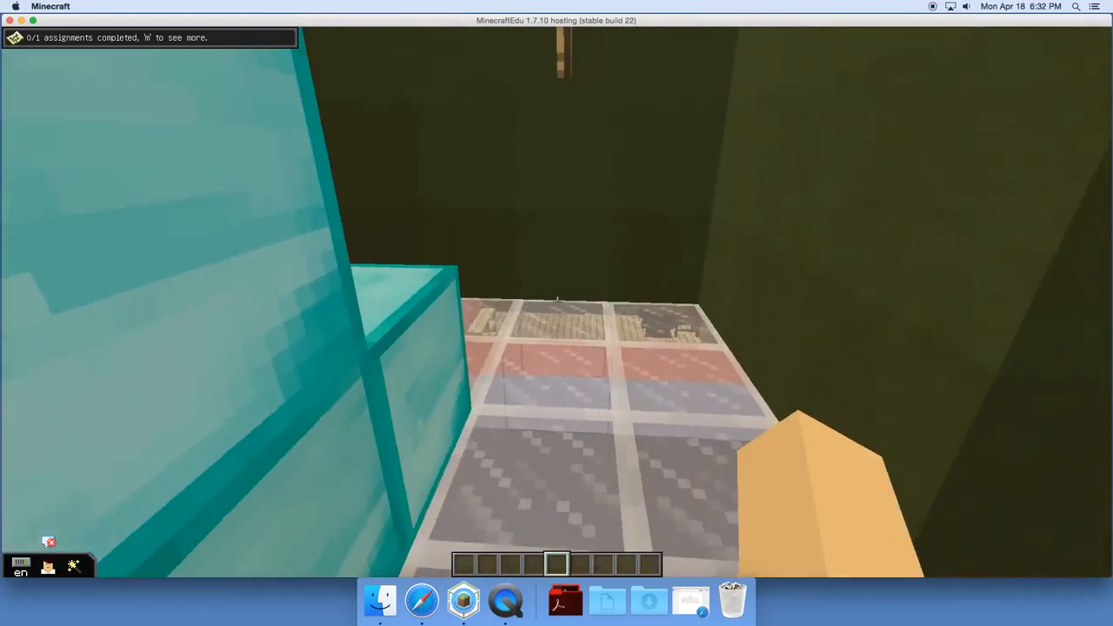
{"action": "mouse_move", "coordinate": [557, 313]}
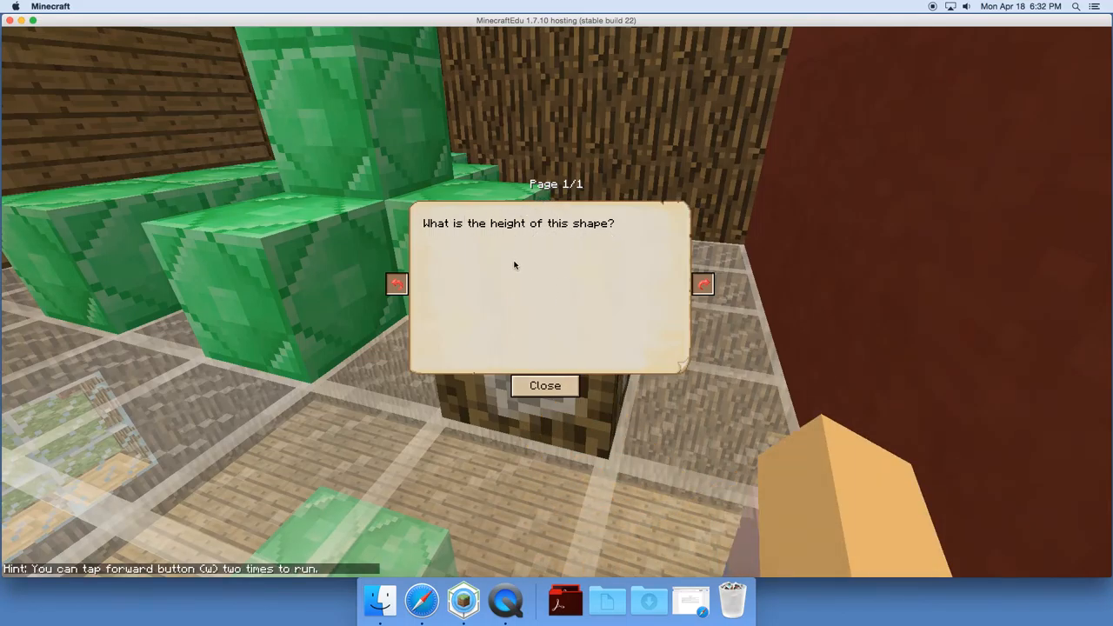
{"action": "mouse_move", "coordinate": [529, 259]}
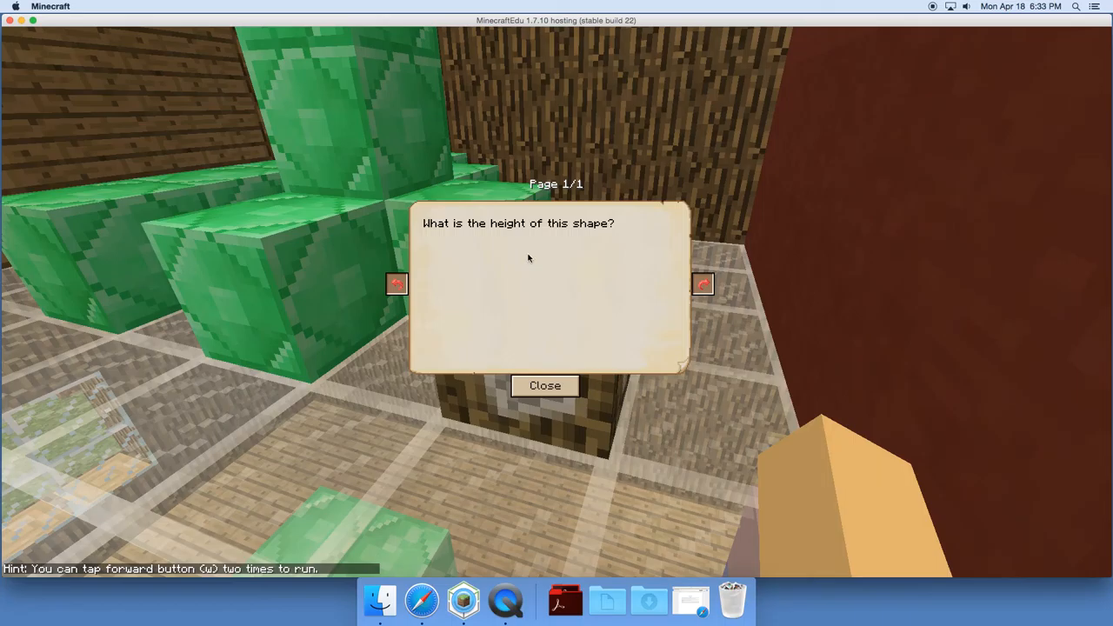
Close the 'What is the height of this shape?' sign message
{"action": "left_click", "coordinate": [545, 387]}
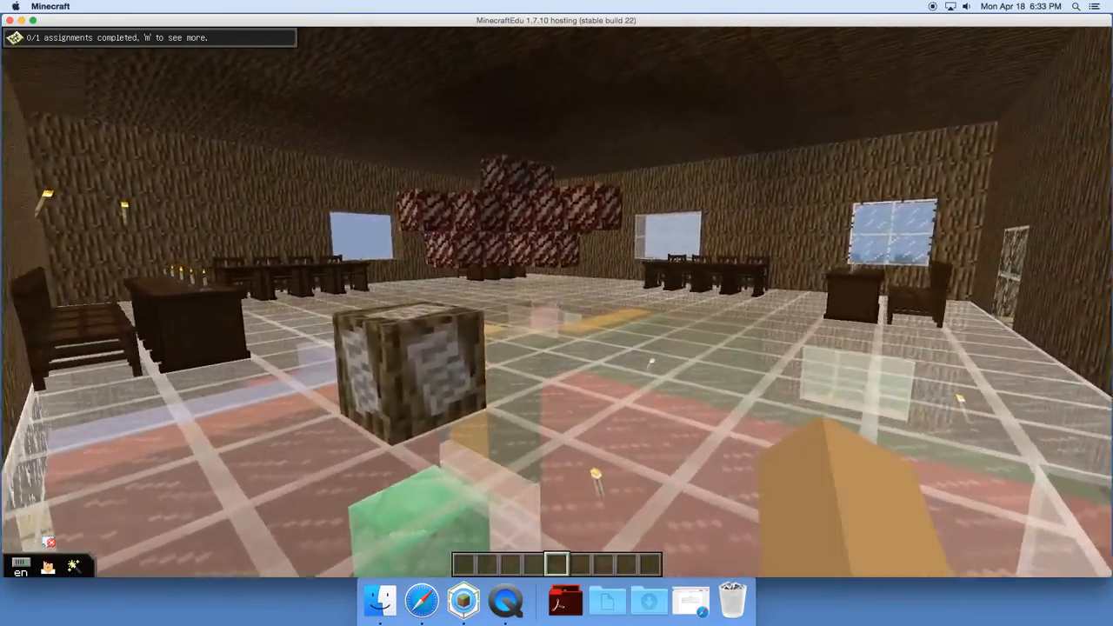
{"action": "mouse_move", "coordinate": [557, 314]}
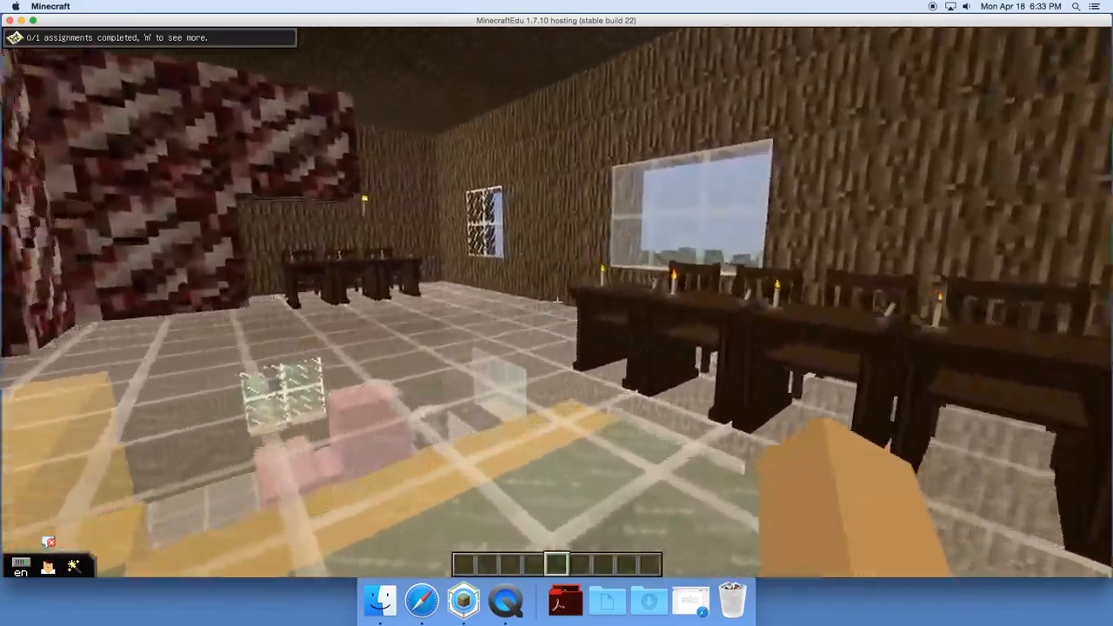
{"action": "mouse_move", "coordinate": [557, 302]}
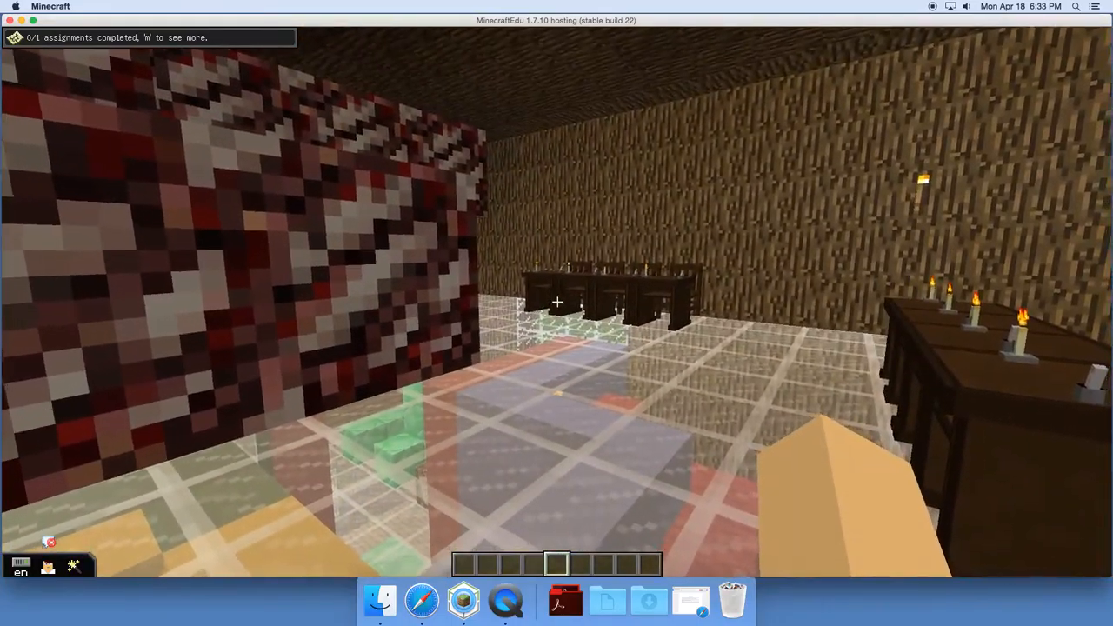
{"action": "mouse_move", "coordinate": [557, 303]}
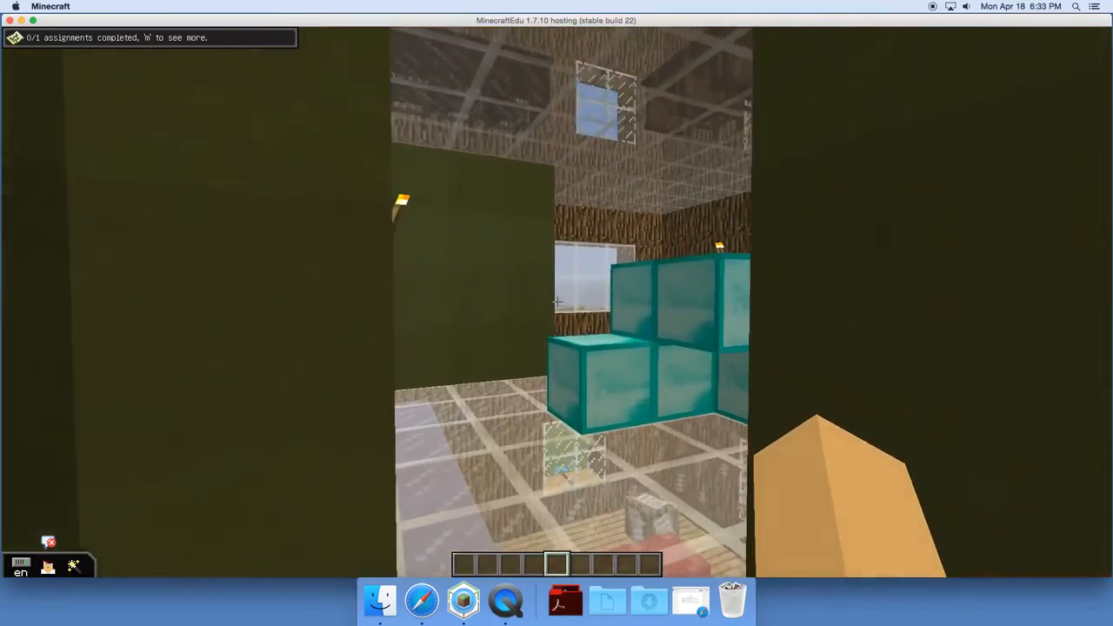
{"action": "mouse_move", "coordinate": [556, 303]}
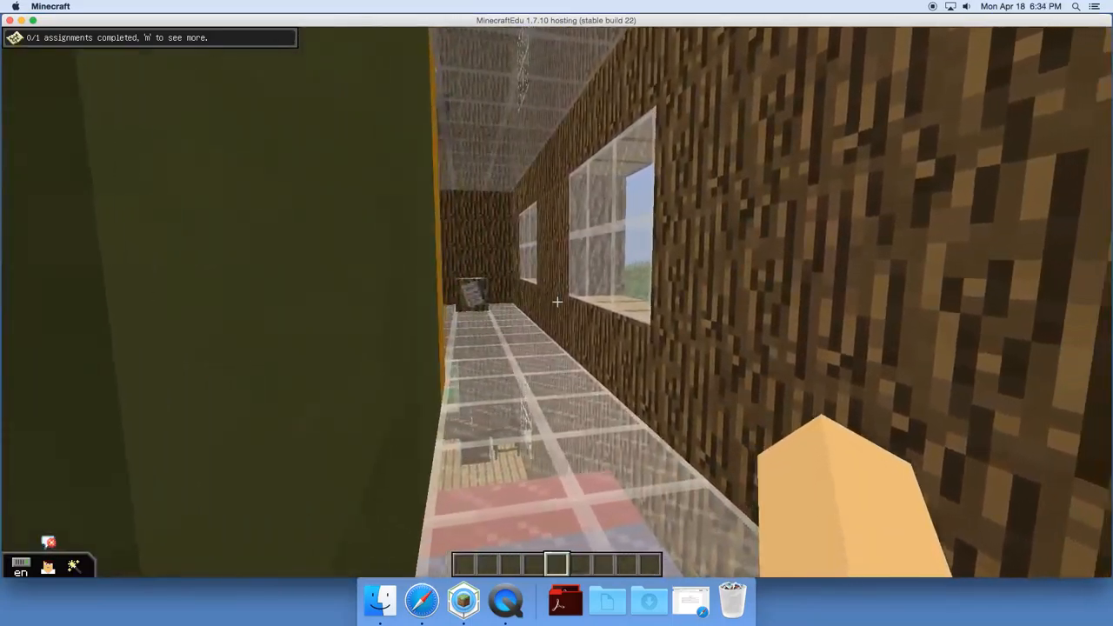
{"action": "mouse_move", "coordinate": [556, 304]}
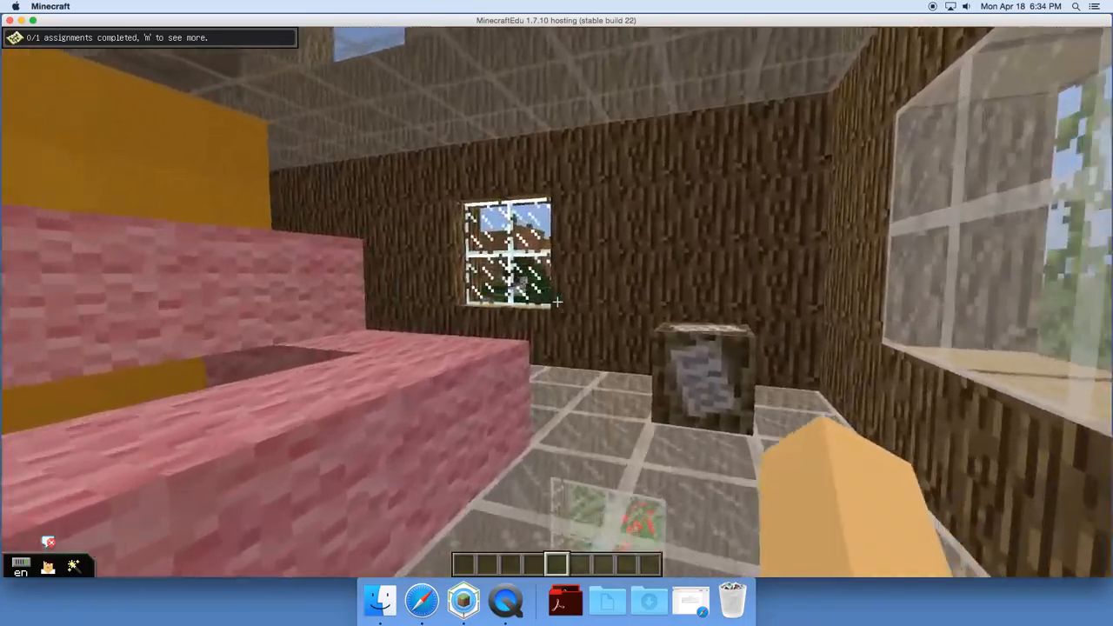
{"action": "mouse_move", "coordinate": [557, 302]}
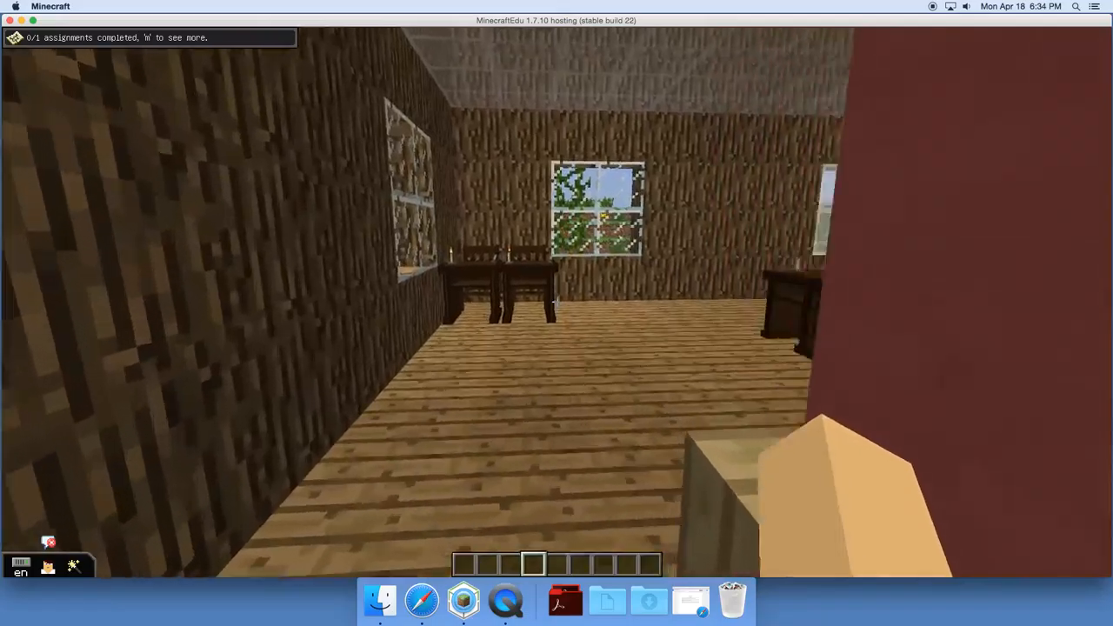
{"action": "mouse_move", "coordinate": [557, 303]}
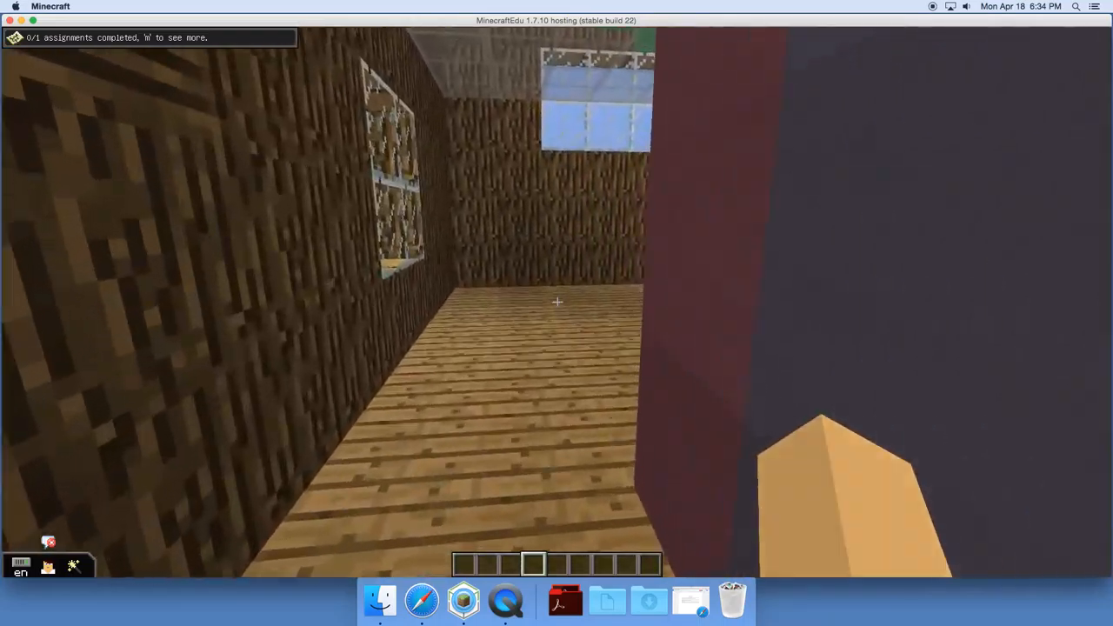
{"action": "mouse_move", "coordinate": [556, 302]}
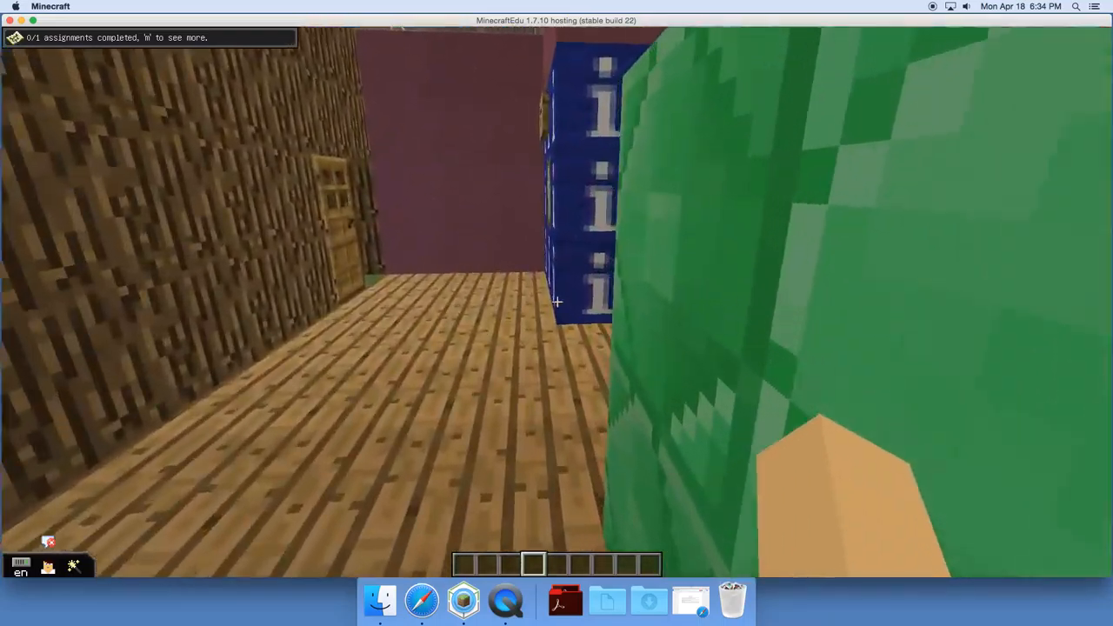